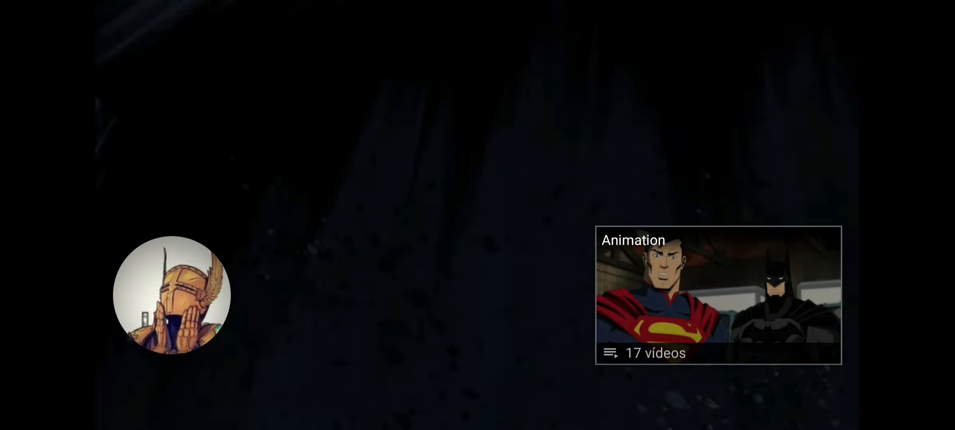
Dismiss the end screen so the caped, masked hero prison-hall video plays full-screen.
left_click(717, 295)
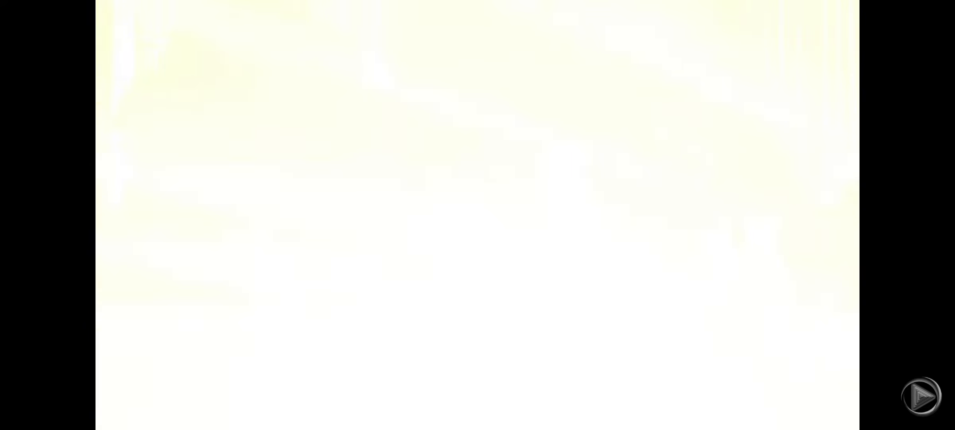
left_click(921, 396)
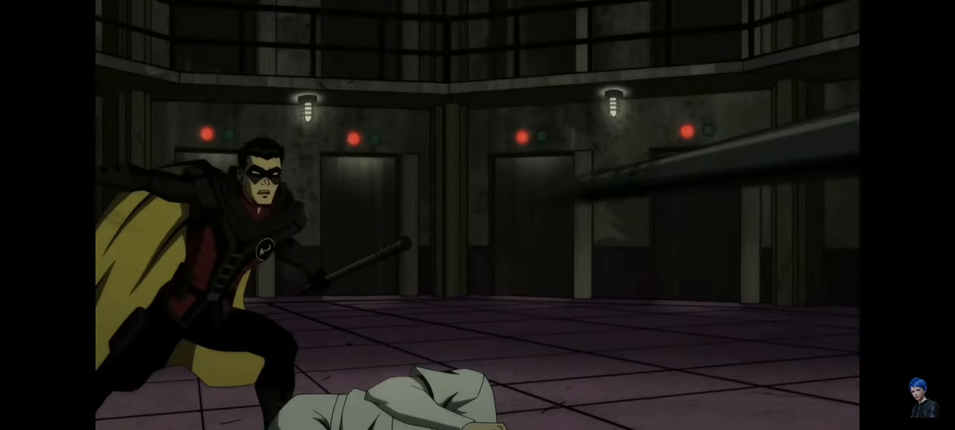